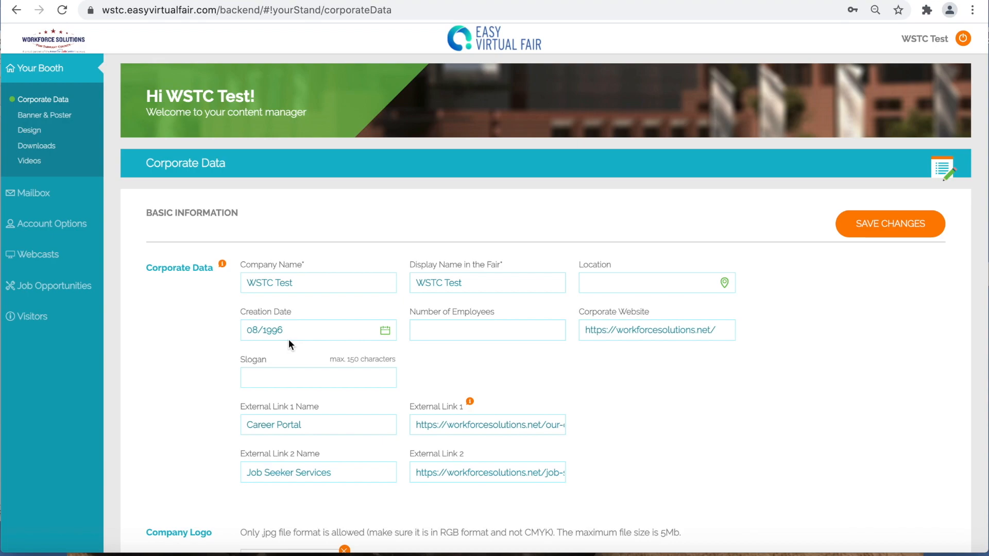
Go to Webcasts and start a new webcast from the corporate data page
{"action": "left_click", "coordinate": [37, 254]}
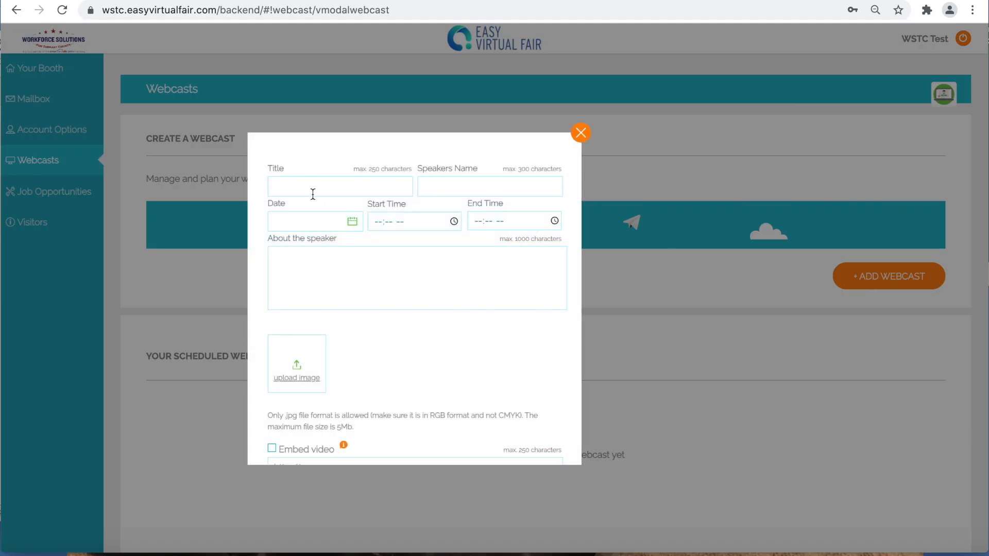
Fill in the title, speaker, date 2021-06-02, 10:00–11:00 AM and Mrs. Kirkwood's bio
{"action": "type", "text": "How to Tailor Your Res"}
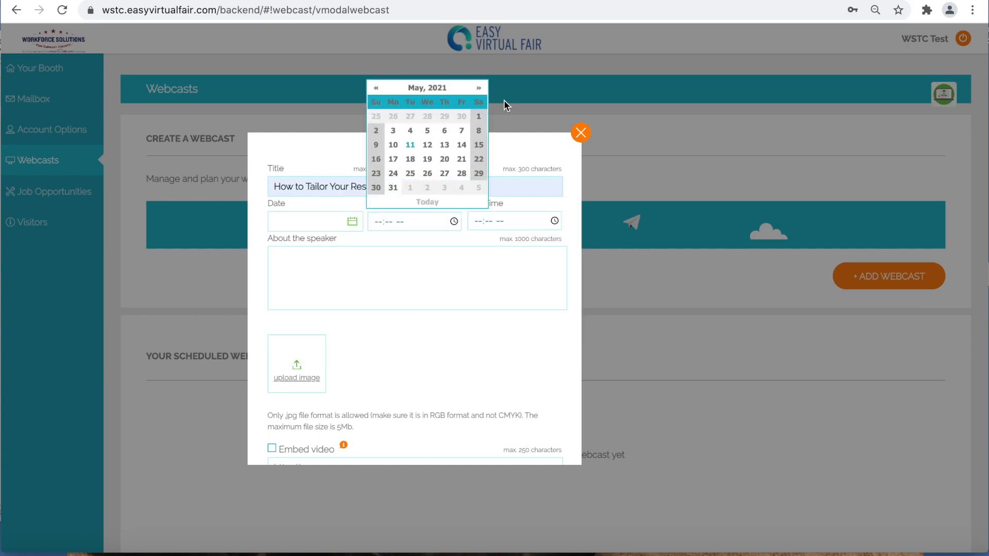
{"action": "left_click", "coordinate": [375, 129]}
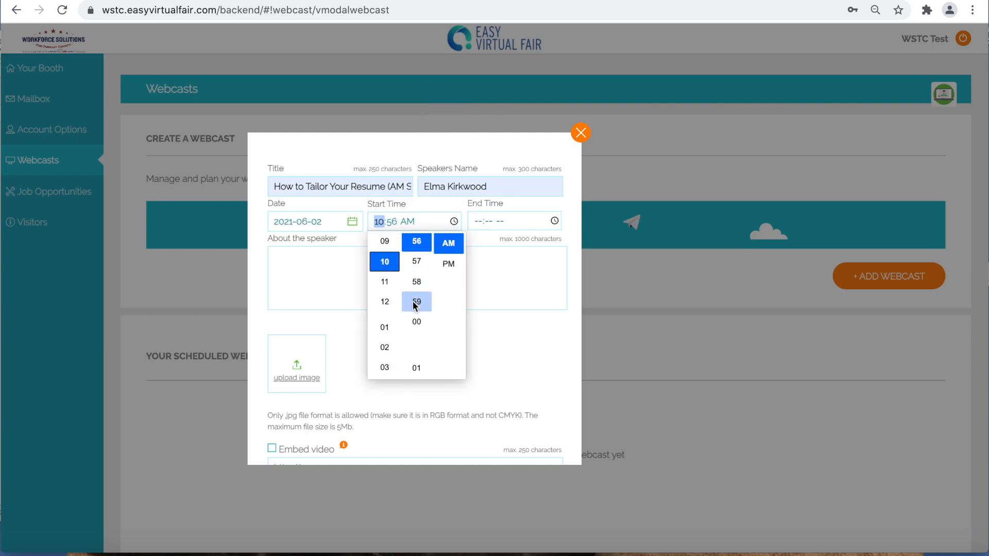
{"action": "left_click", "coordinate": [416, 321]}
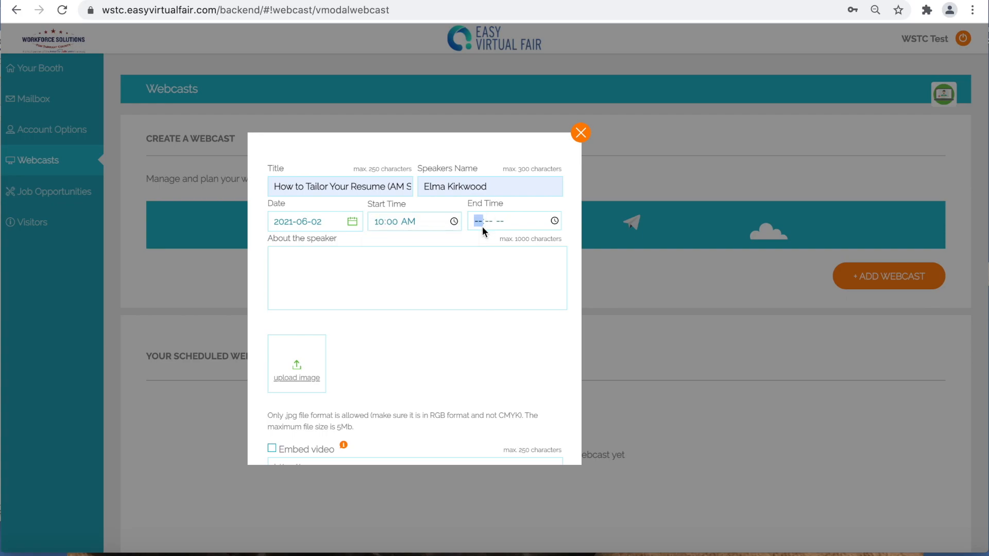
{"action": "left_click", "coordinate": [511, 221]}
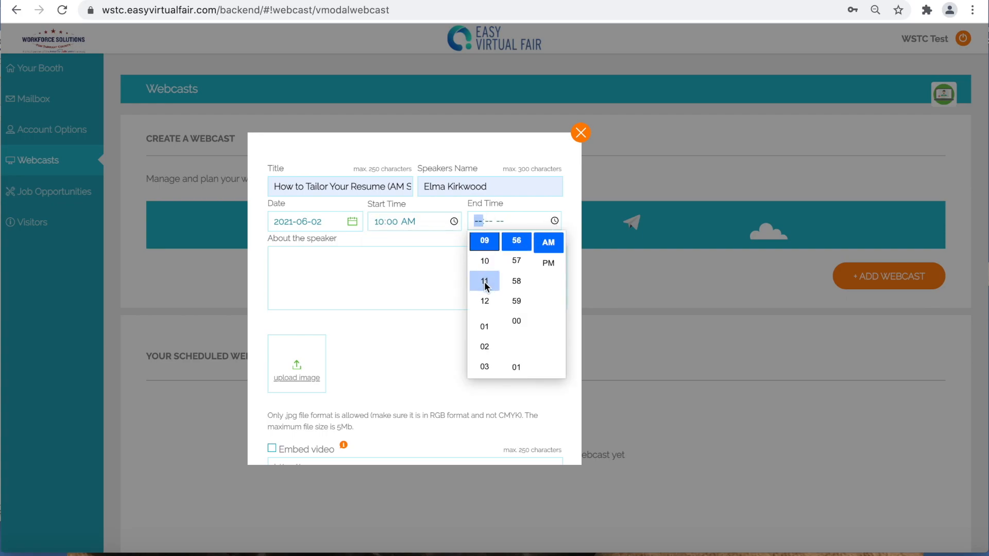
{"action": "left_click", "coordinate": [484, 280]}
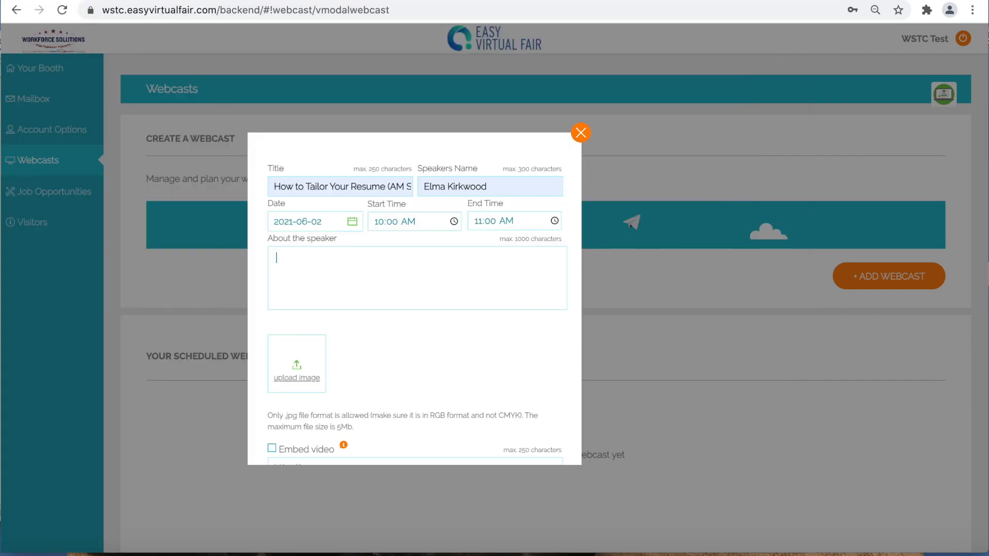
{"action": "type", "text": "Mrs. Kirkwood has over 26 years of experience in employment and training. She has a passion for helping others which comes across in her workshops. She has facilitated workshops on topics such as: Resume Writing, Interviewing Skills, Networking and much more."}
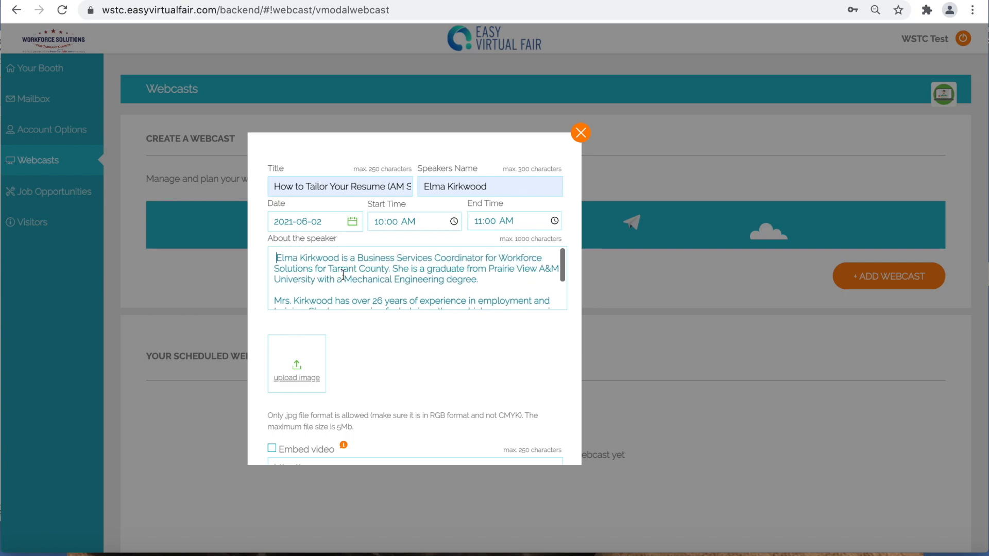
{"action": "left_click", "coordinate": [296, 365]}
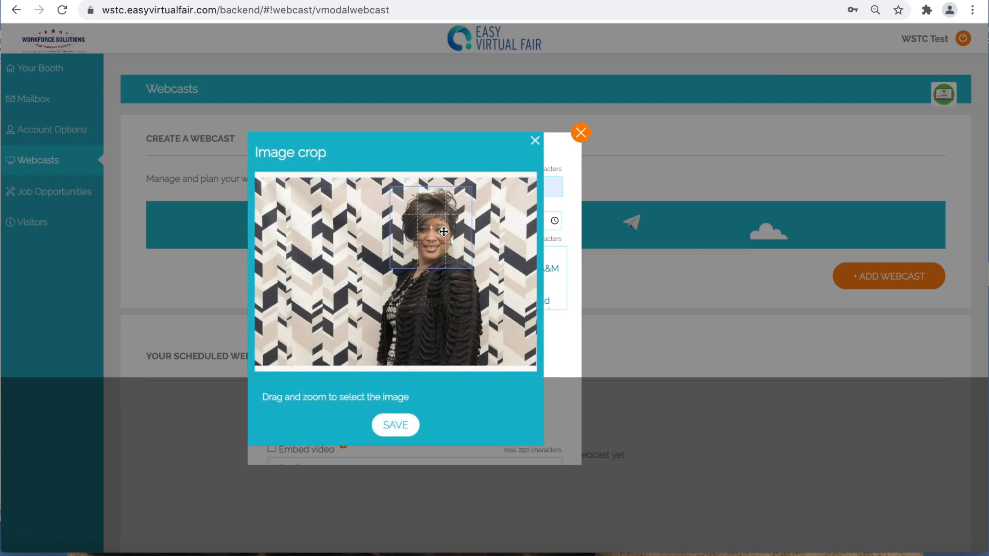
Save the speaker photo cropped to her head and shoulders
{"action": "left_click", "coordinate": [395, 425]}
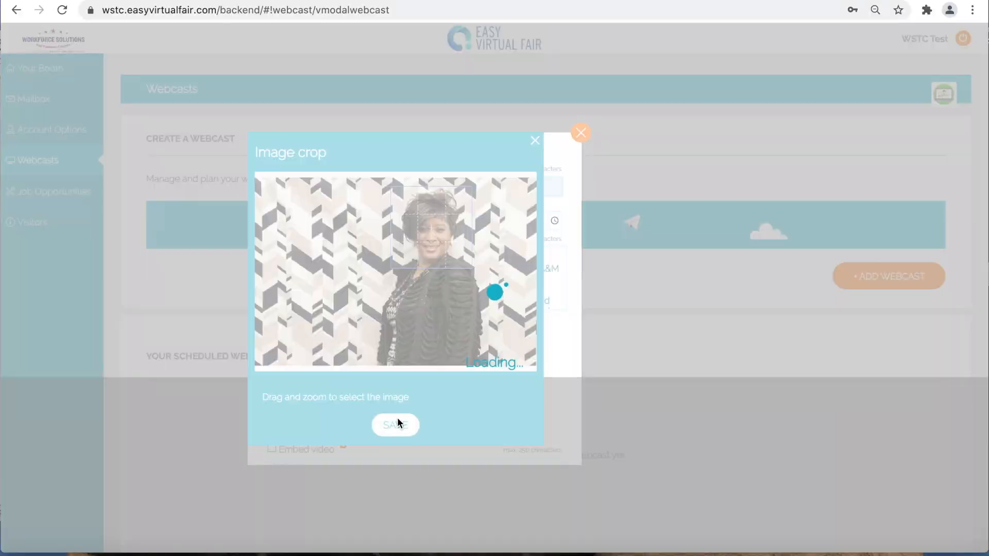
{"action": "left_click", "coordinate": [396, 425]}
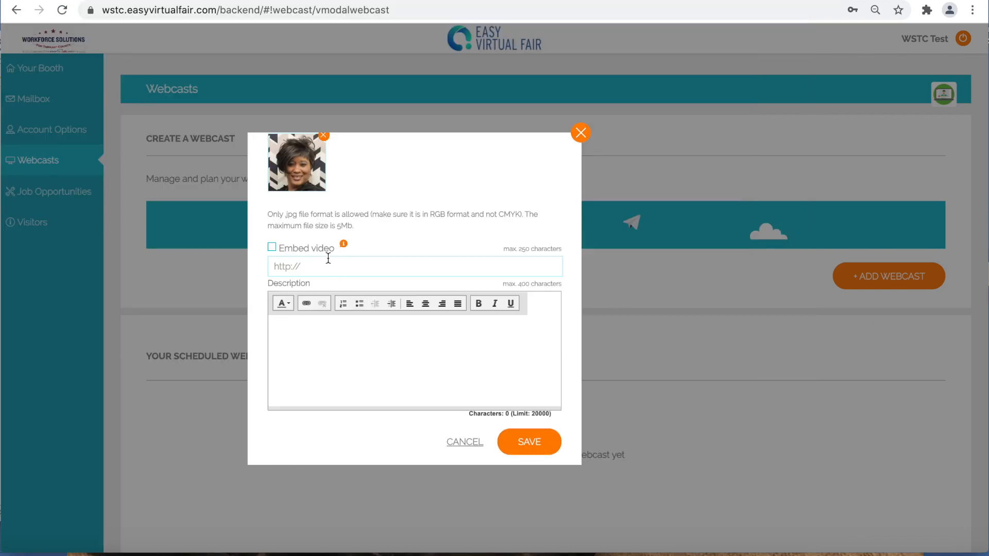
Paste the Zoom meeting link into Embed video URL and add the workshop description
{"action": "right_click", "coordinate": [414, 266]}
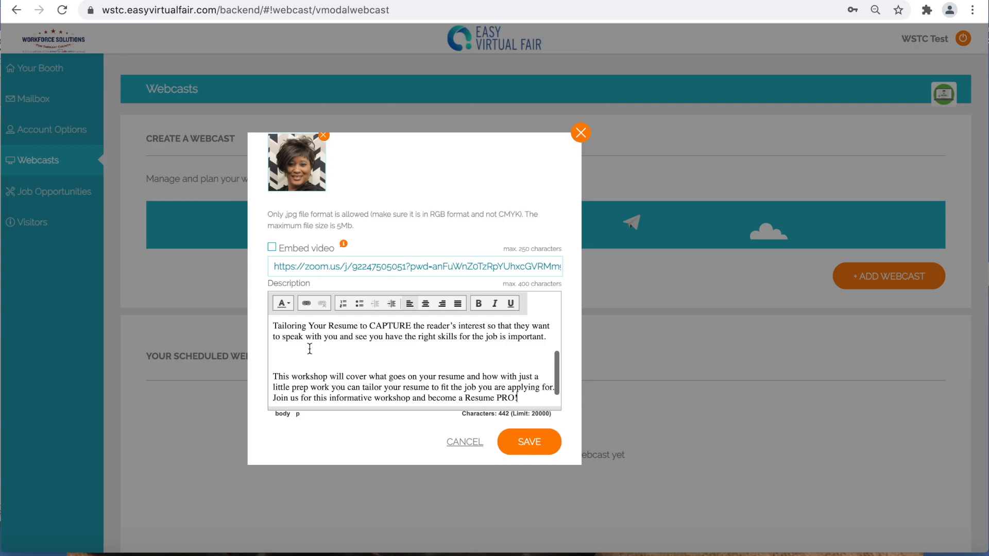
{"action": "scroll", "scroll_direction": "up", "scroll_amount": 3}
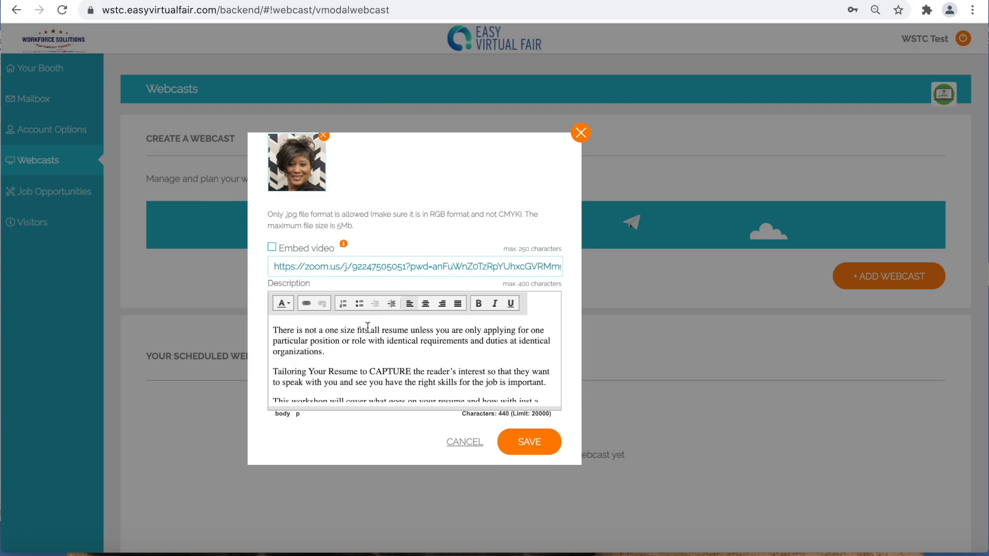
{"action": "scroll", "scroll_direction": "up", "scroll_amount": 3}
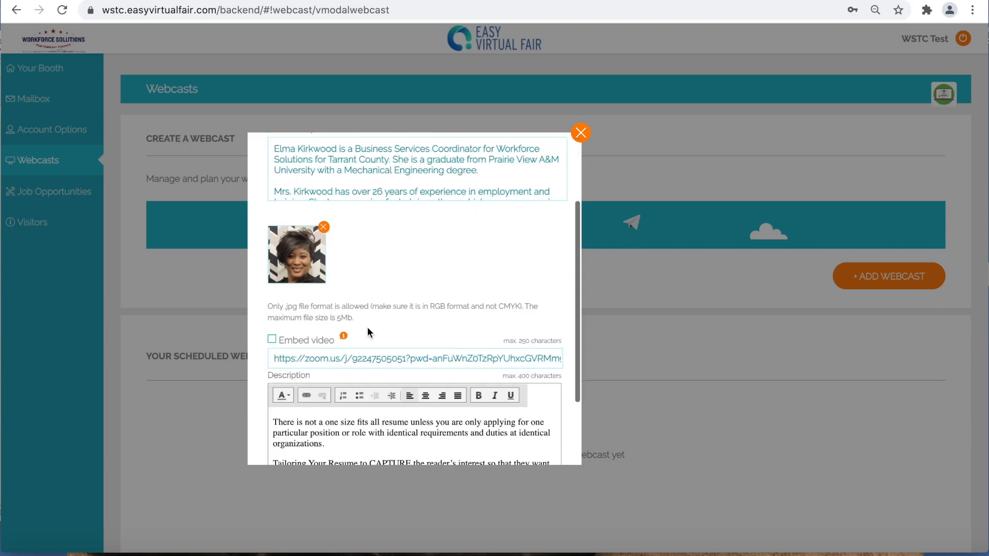